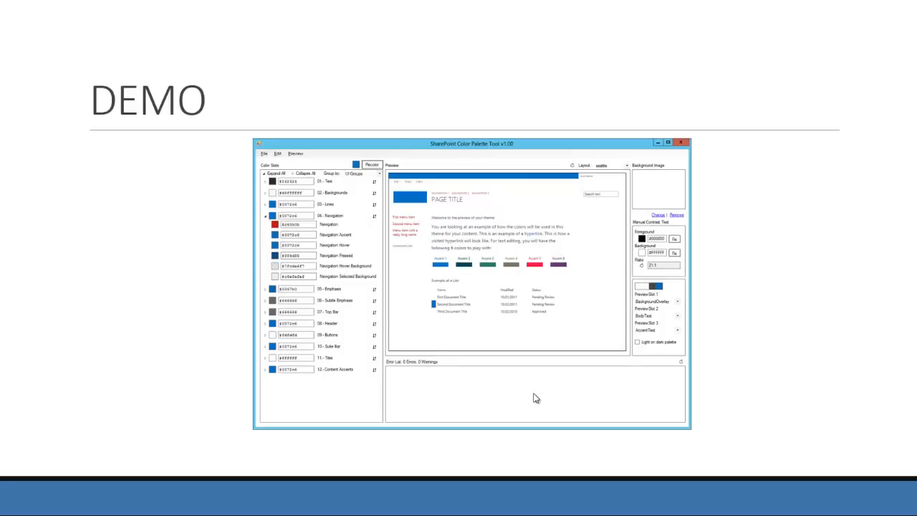
pyautogui.moveTo(195, 357)
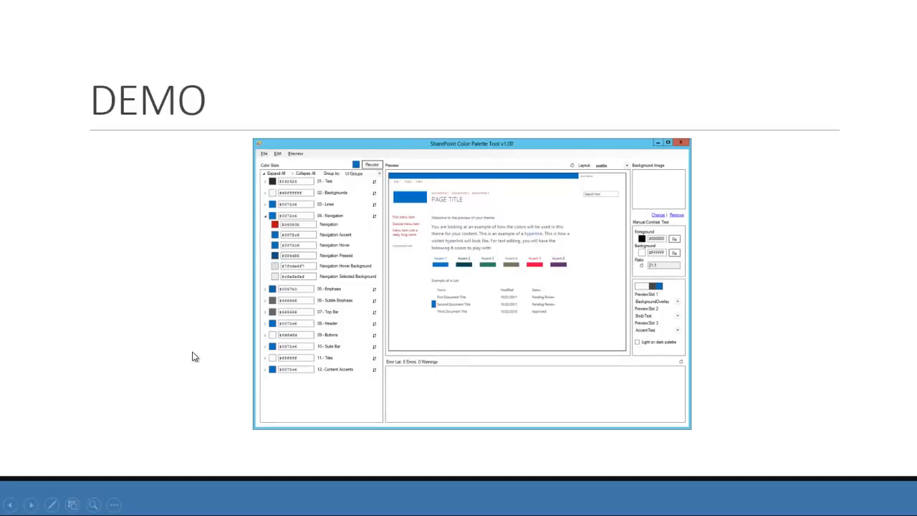
pyautogui.moveTo(232, 332)
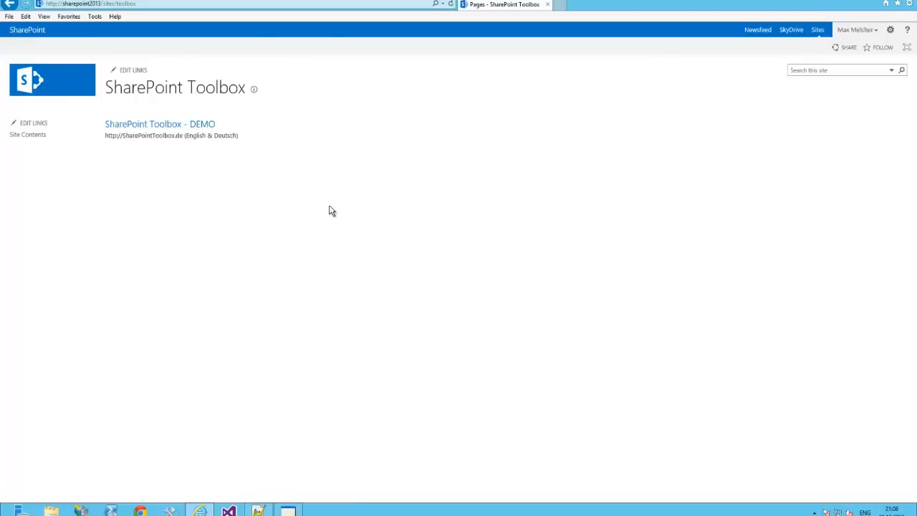
pyautogui.moveTo(732, 110)
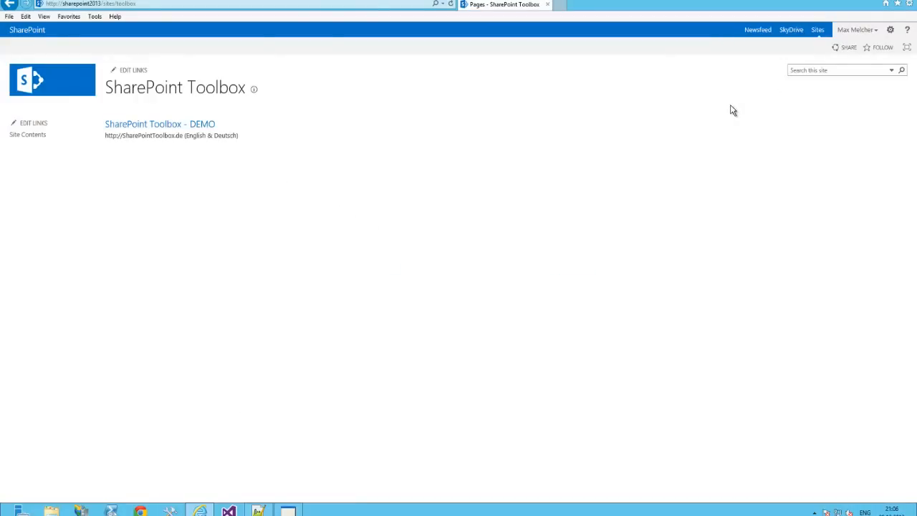
pyautogui.moveTo(820, 118)
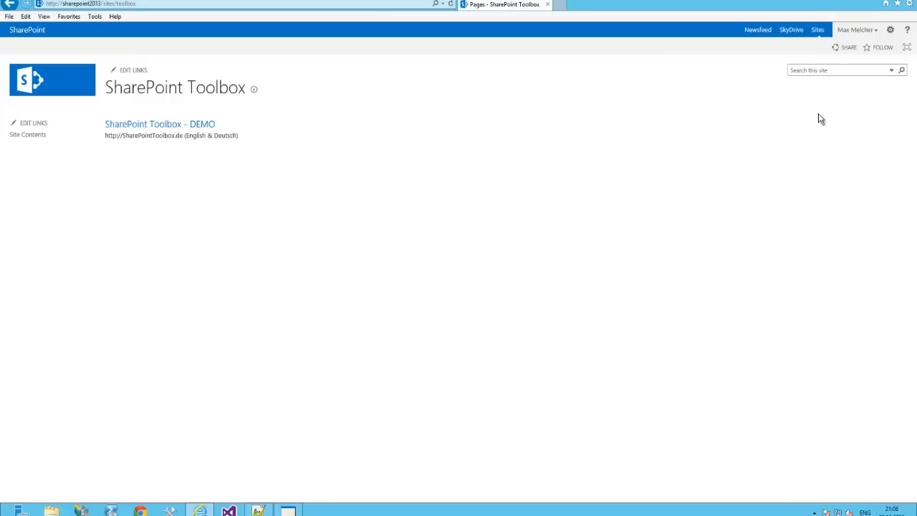
pyautogui.moveTo(322, 512)
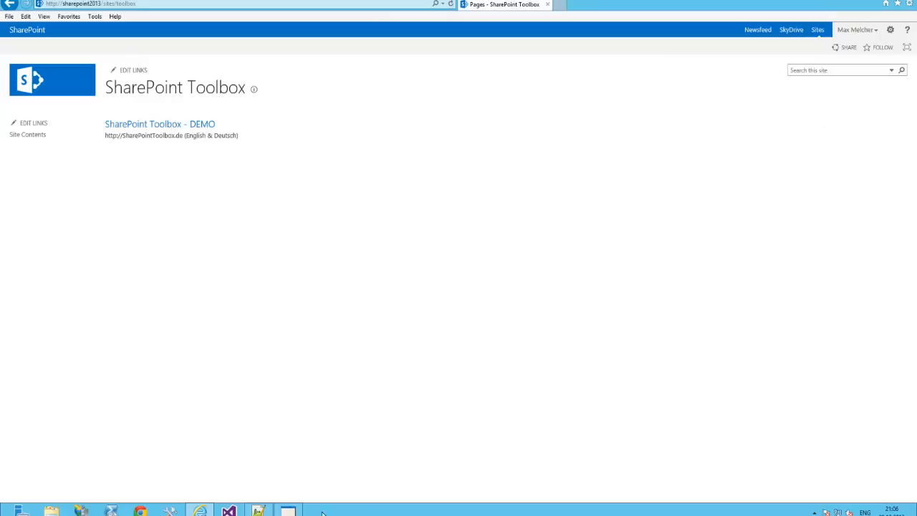
# Make the suite bar background green and set the Text colour to dark brown #4b1300
pyautogui.click(287, 511)
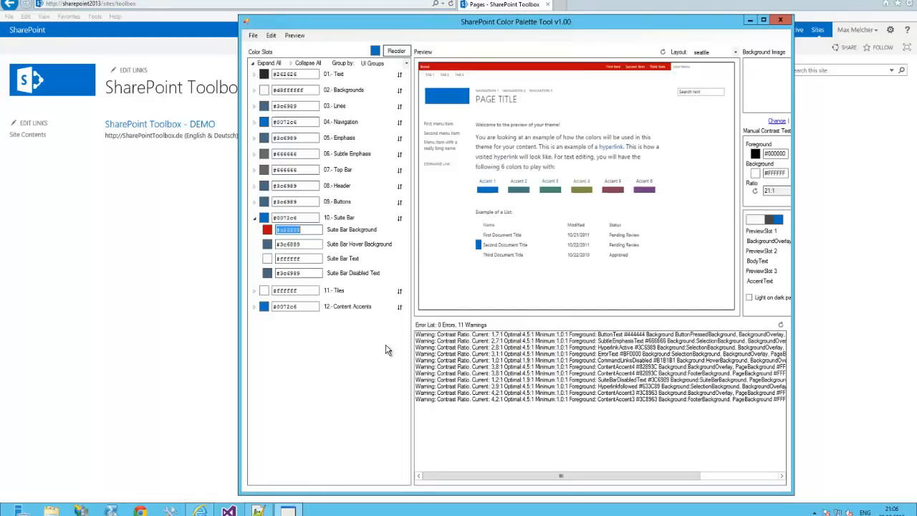
pyautogui.moveTo(380, 340)
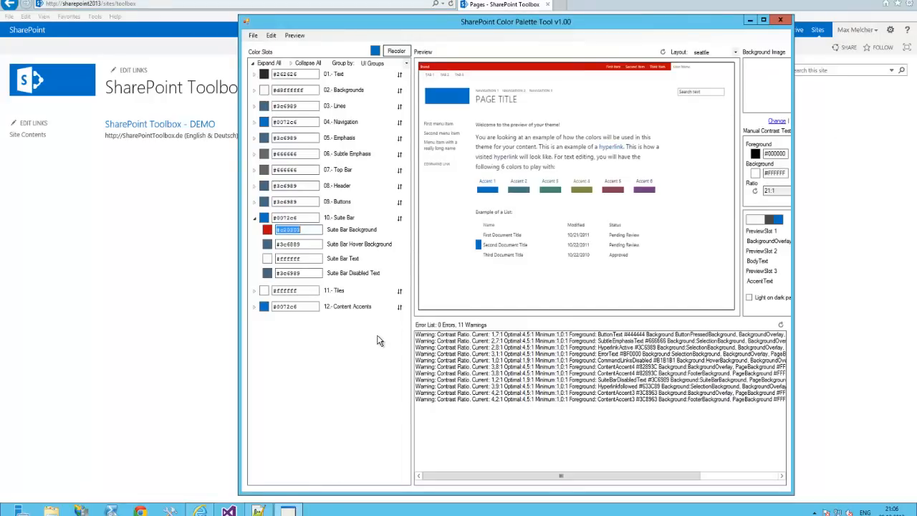
pyautogui.moveTo(516, 21); pyautogui.dragTo(573, 4)
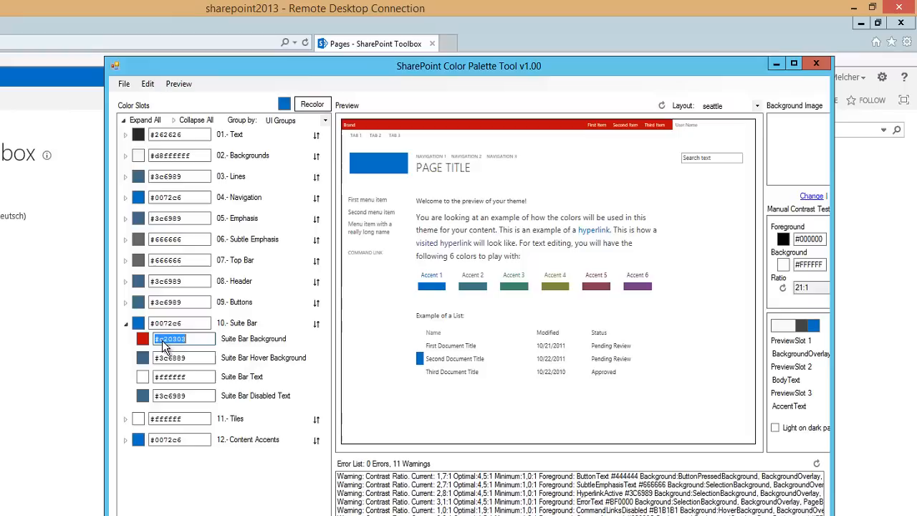
pyautogui.click(141, 338)
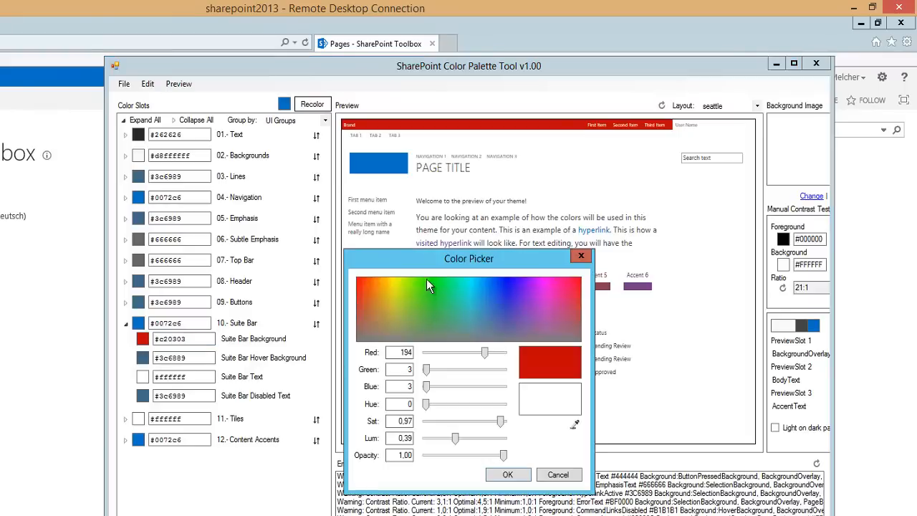
pyautogui.click(508, 474)
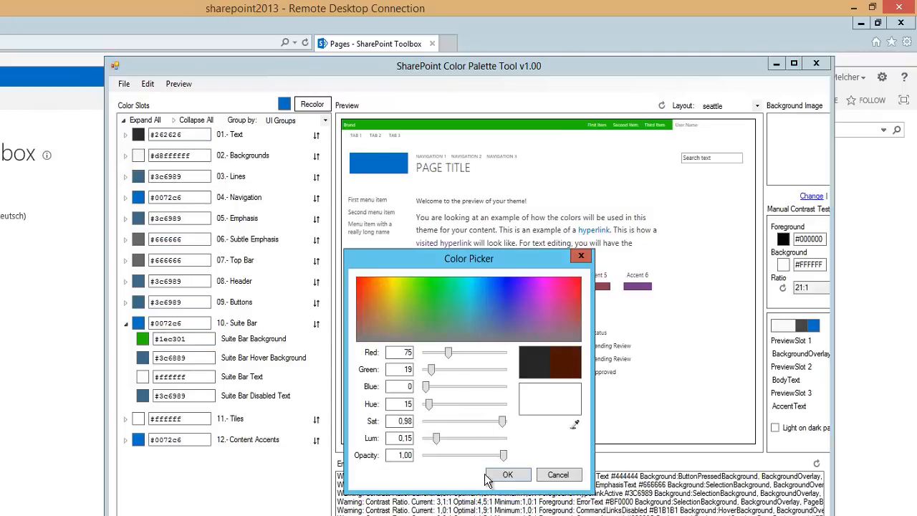
pyautogui.click(507, 475)
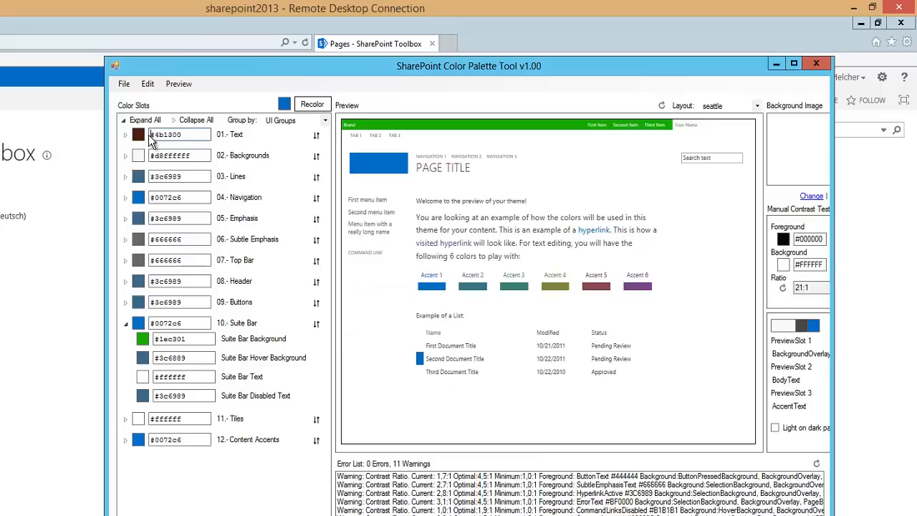
# Set the Body Text colour to dark red #8c0301, then close the palette tool
pyautogui.click(125, 135)
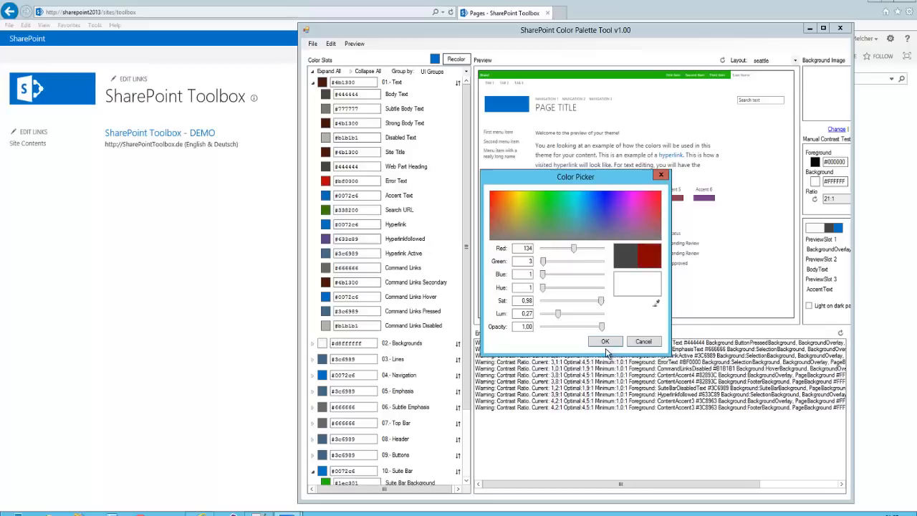
pyautogui.click(604, 340)
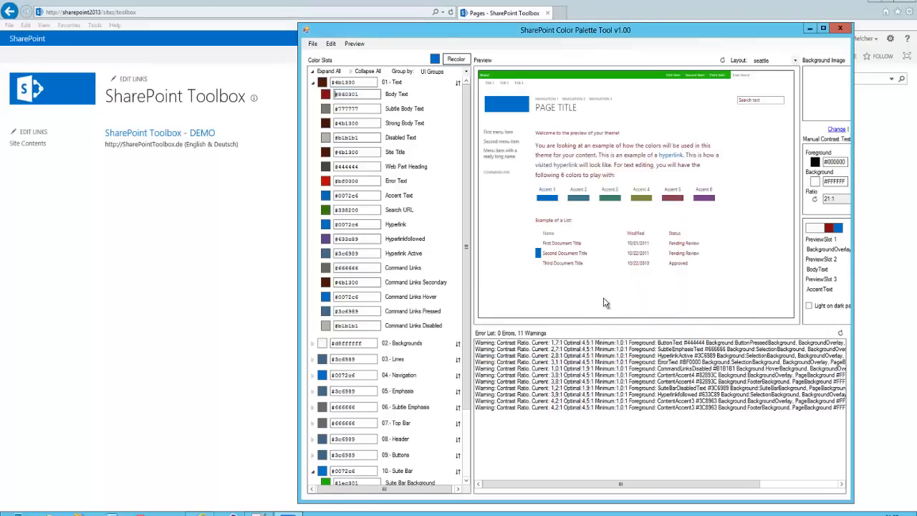
pyautogui.moveTo(630, 88)
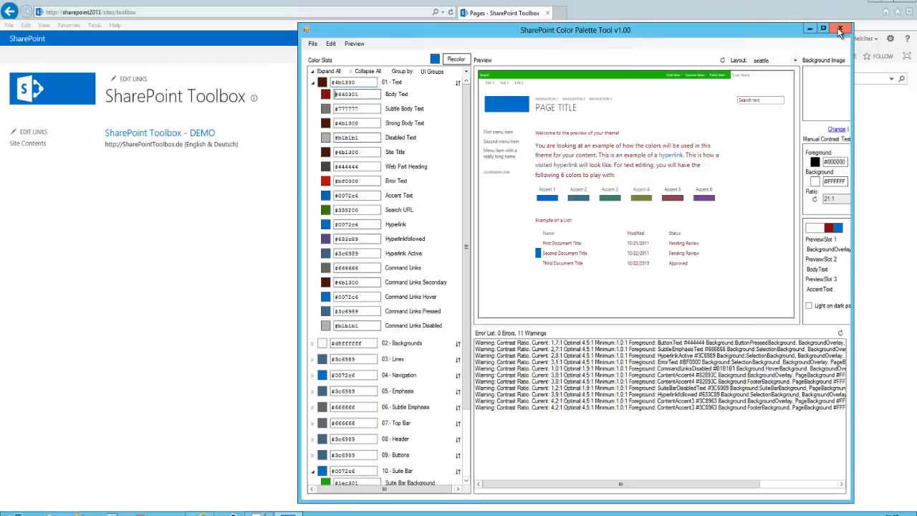
pyautogui.click(839, 30)
pyautogui.write('color')
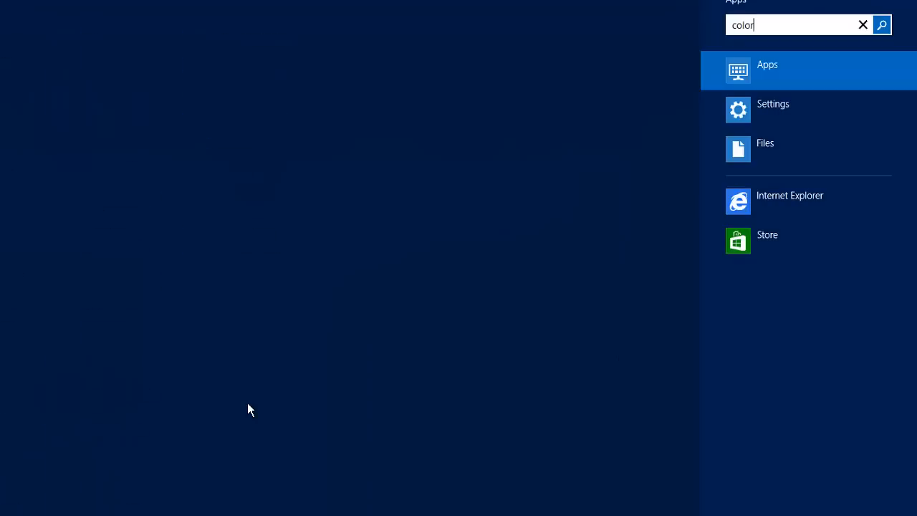
# Search the Start screen apps for 'toolbox' and 'sharepoint' to find the palette tool
pyautogui.click(767, 70)
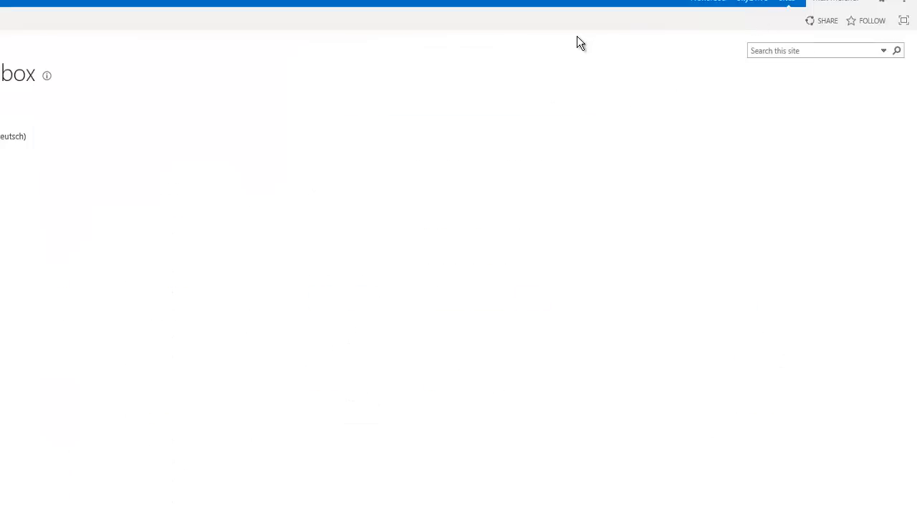
pyautogui.write('to')
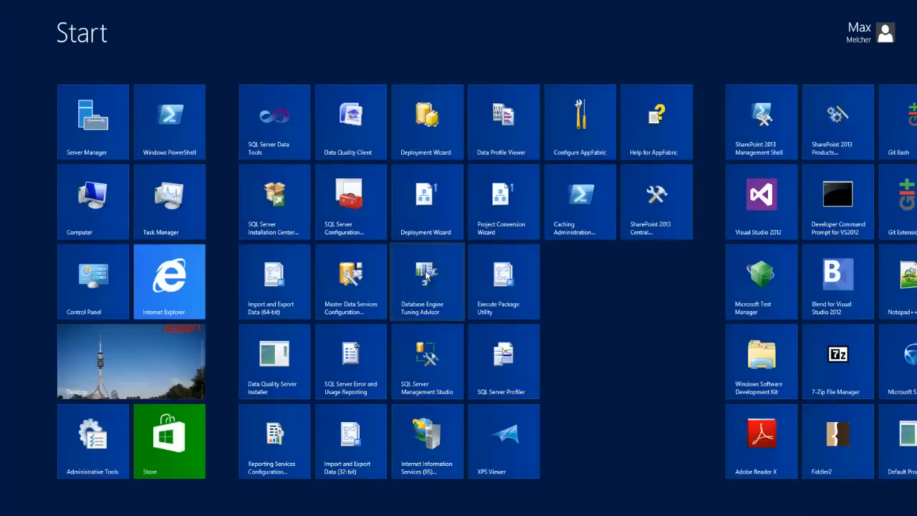
pyautogui.write('toolb')
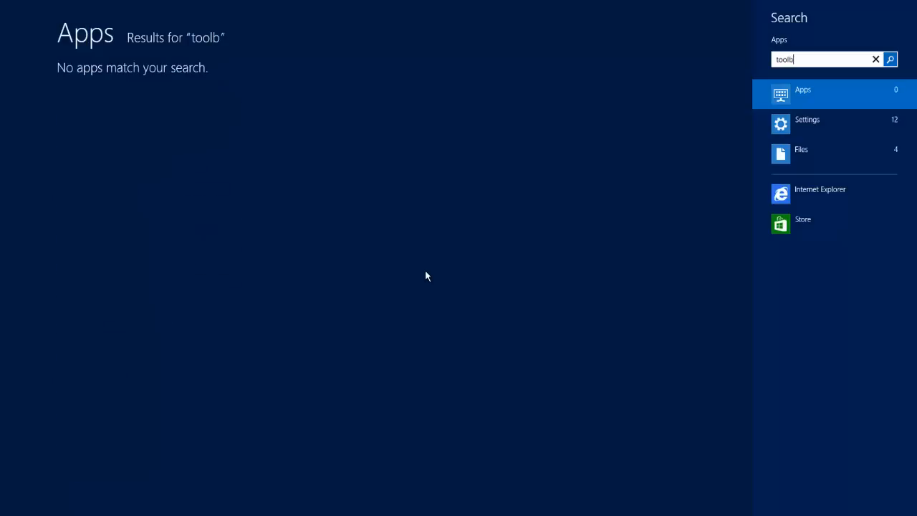
pyautogui.write('o')
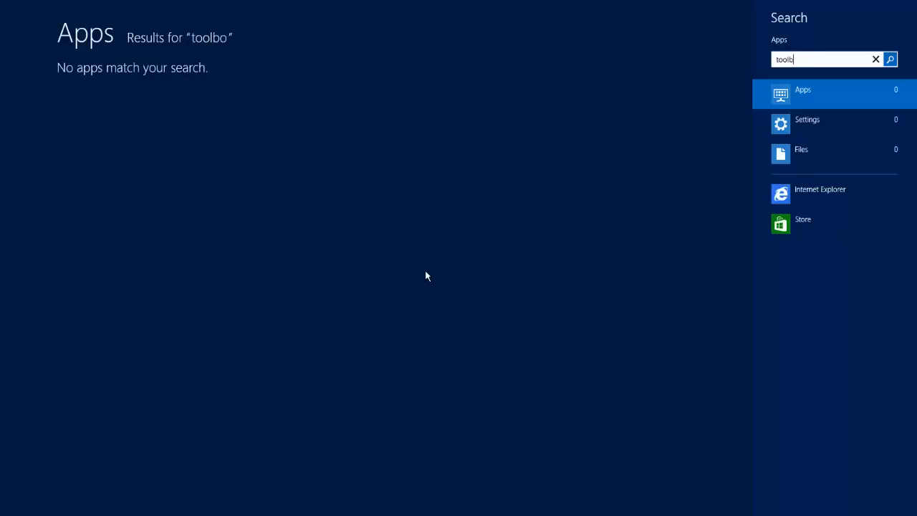
pyautogui.write('sharepoint')
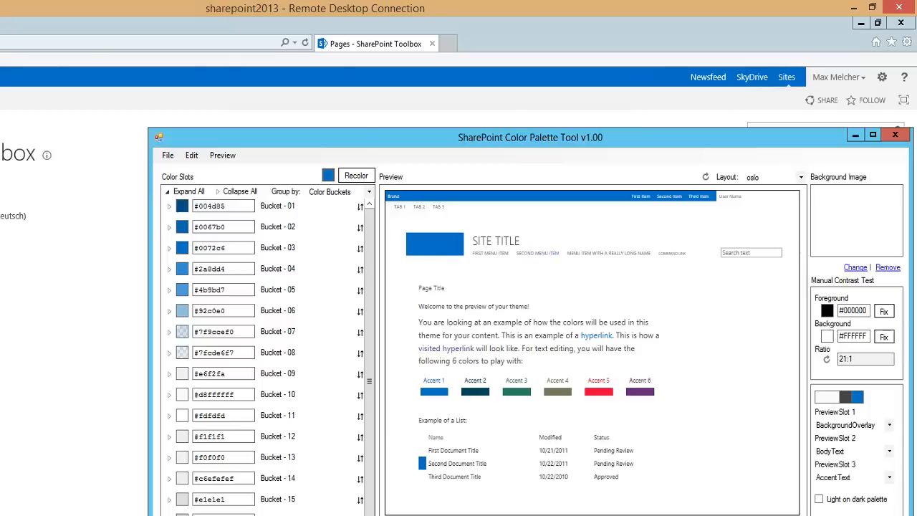
pyautogui.moveTo(708, 77)
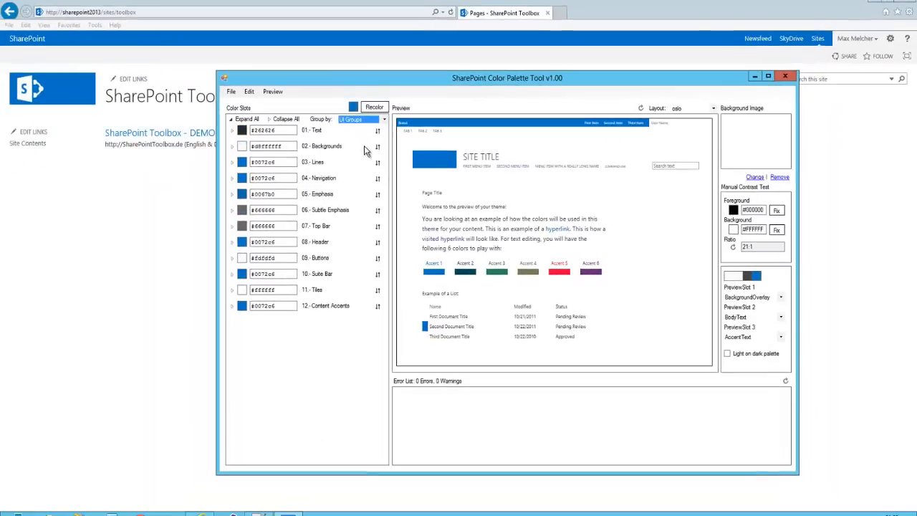
pyautogui.moveTo(301, 154)
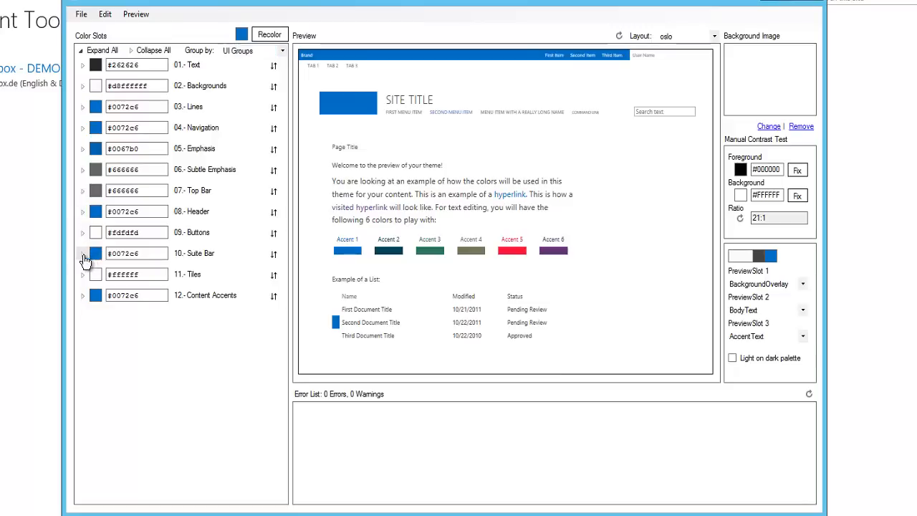
# Expand Suite Bar and set Suite Bar Background to red #c80202
pyautogui.click(82, 253)
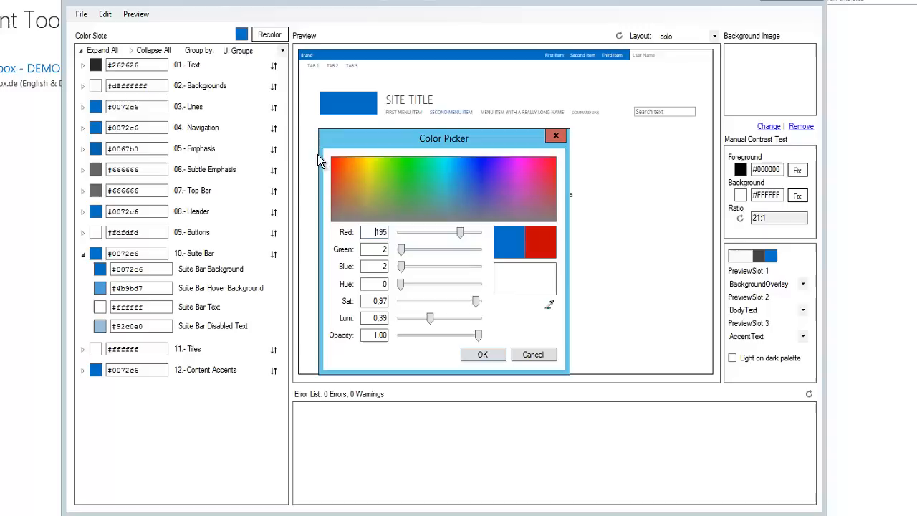
pyautogui.click(482, 354)
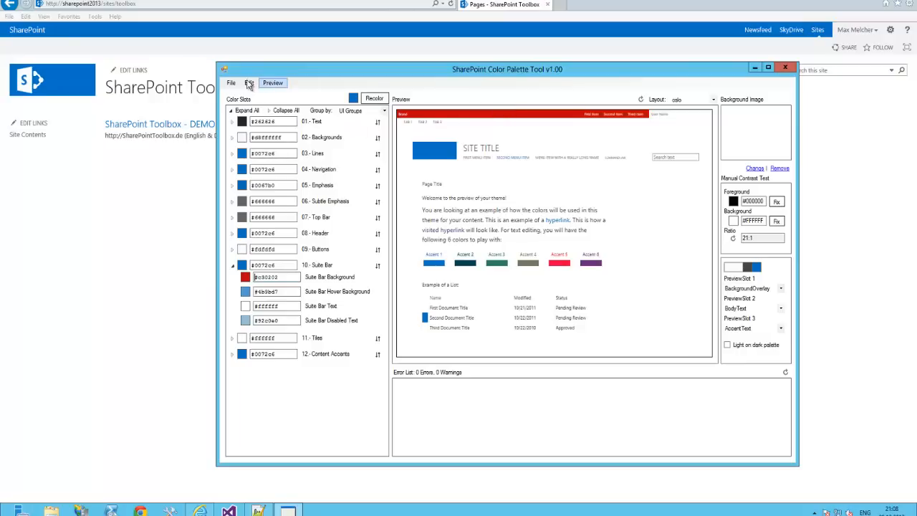
# Save the palette as an .spcolor file named 'toolbox'
pyautogui.click(231, 83)
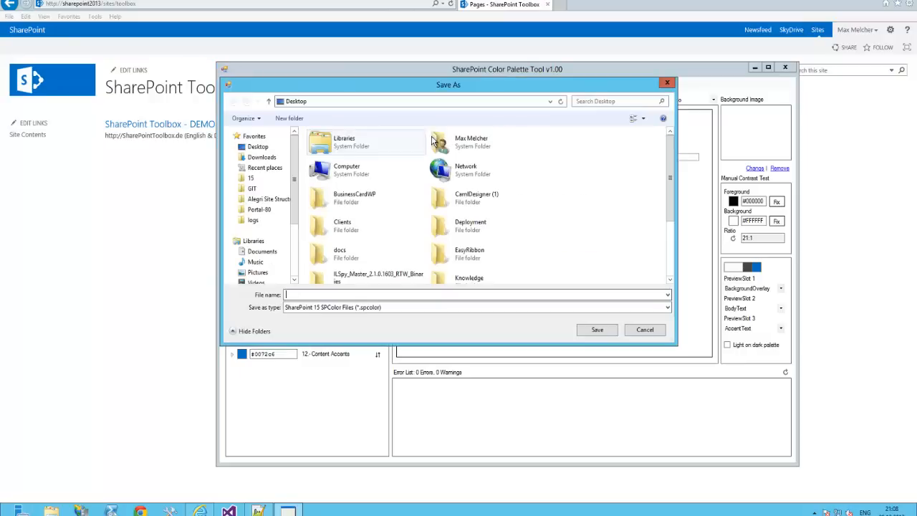
pyautogui.write('toolbox')
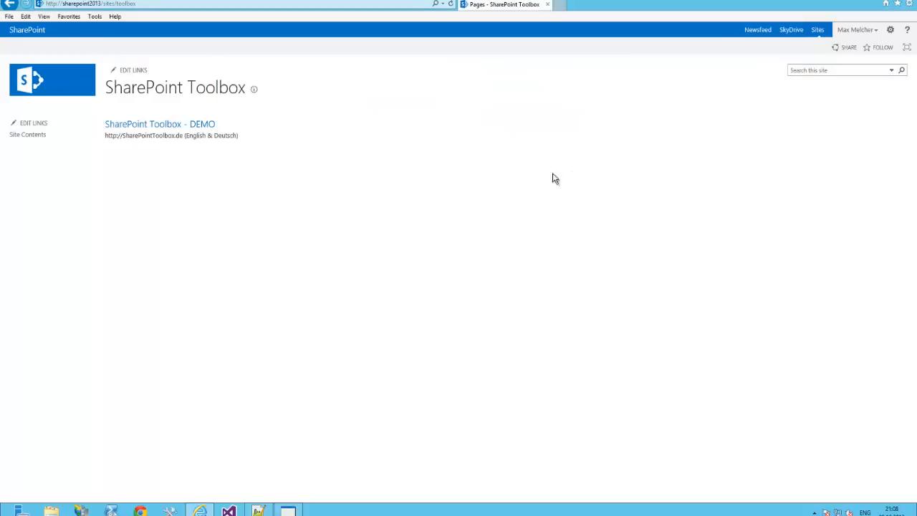
# Go from Site settings to the Theme Gallery and open its 15 folder
pyautogui.click(889, 29)
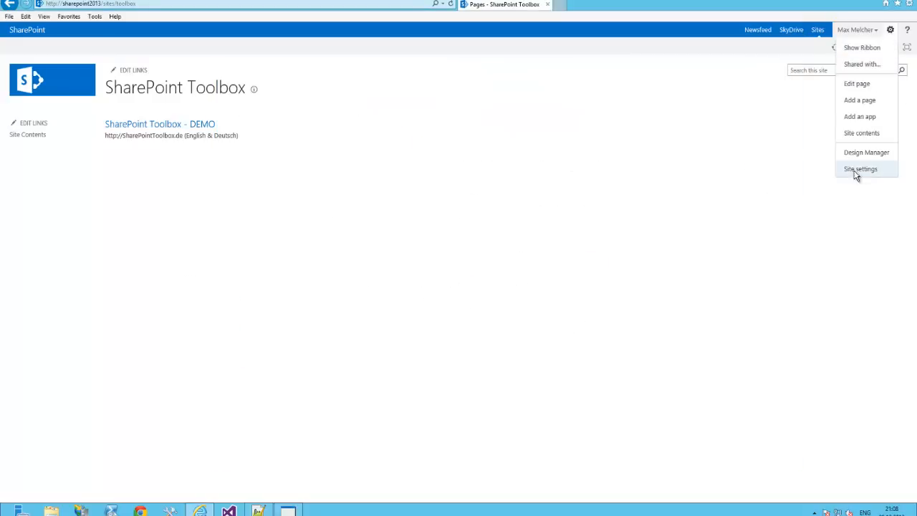
pyautogui.click(860, 168)
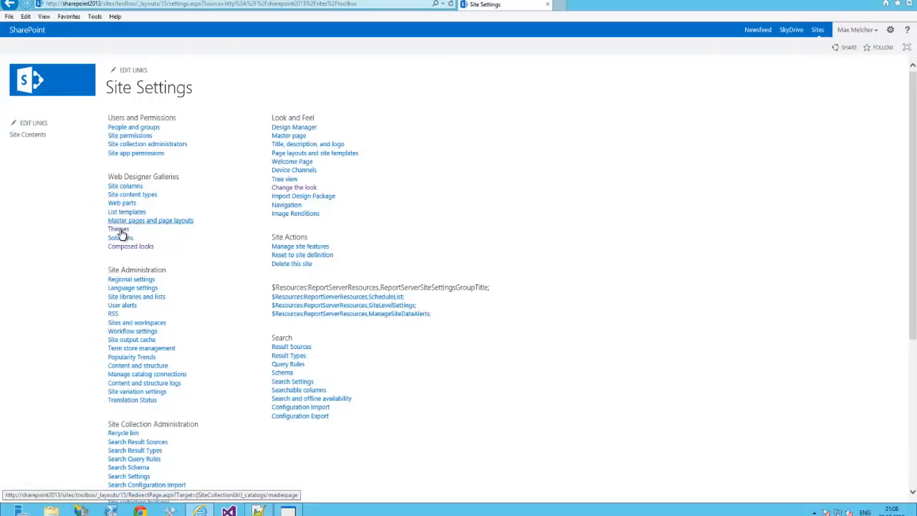
pyautogui.click(118, 230)
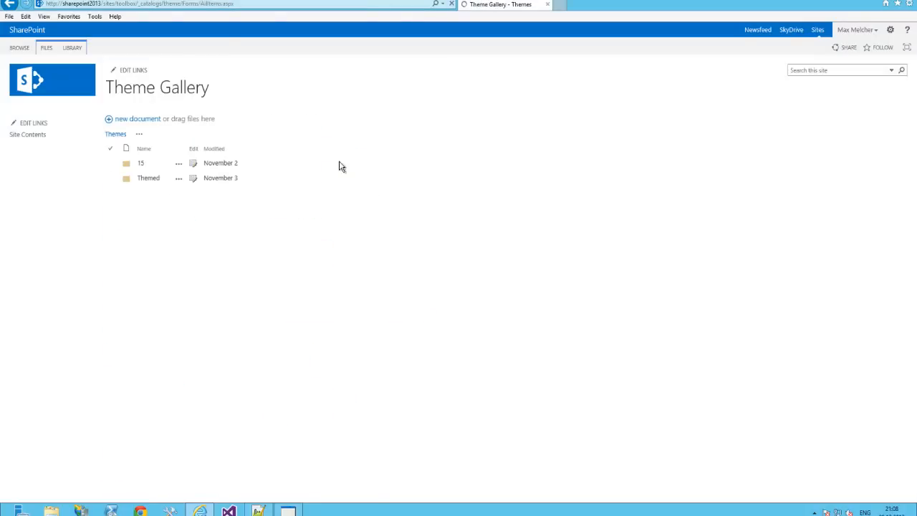
pyautogui.click(141, 163)
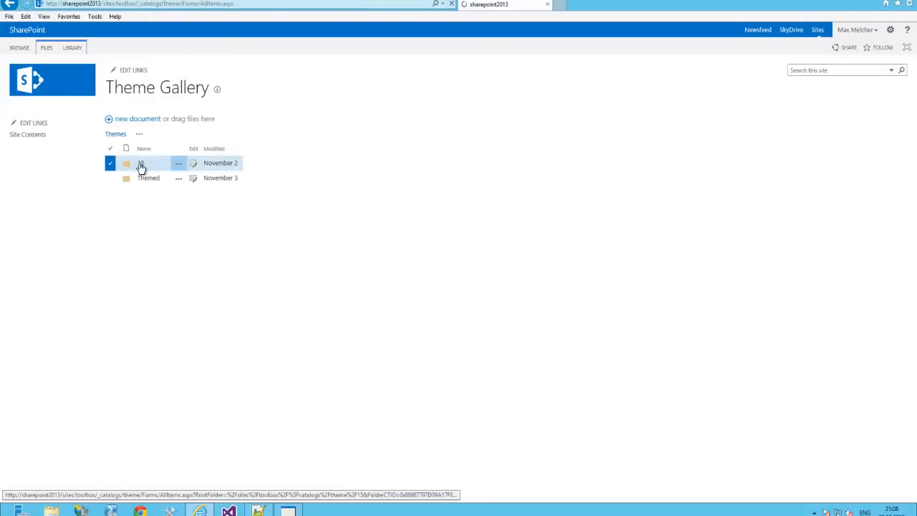
pyautogui.doubleClick(141, 162)
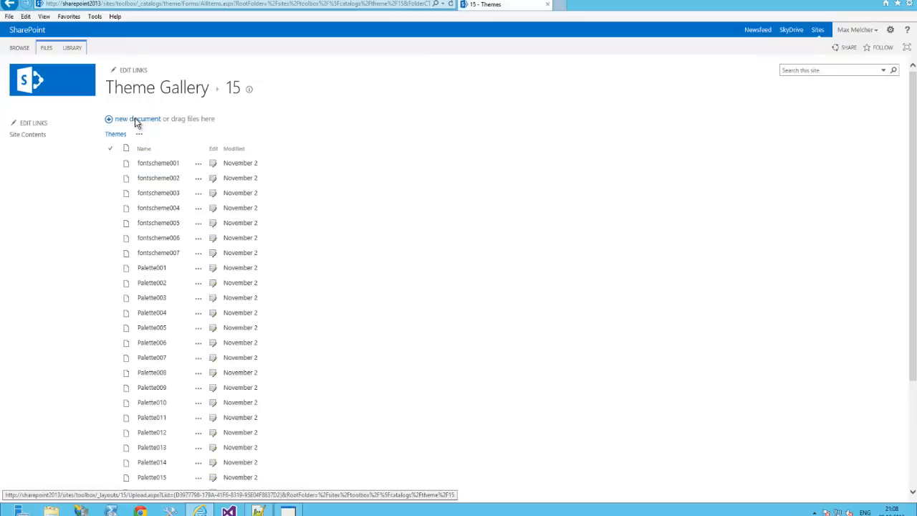
# Upload toolbox.spcolor as a new document into the 15 folder
pyautogui.click(138, 118)
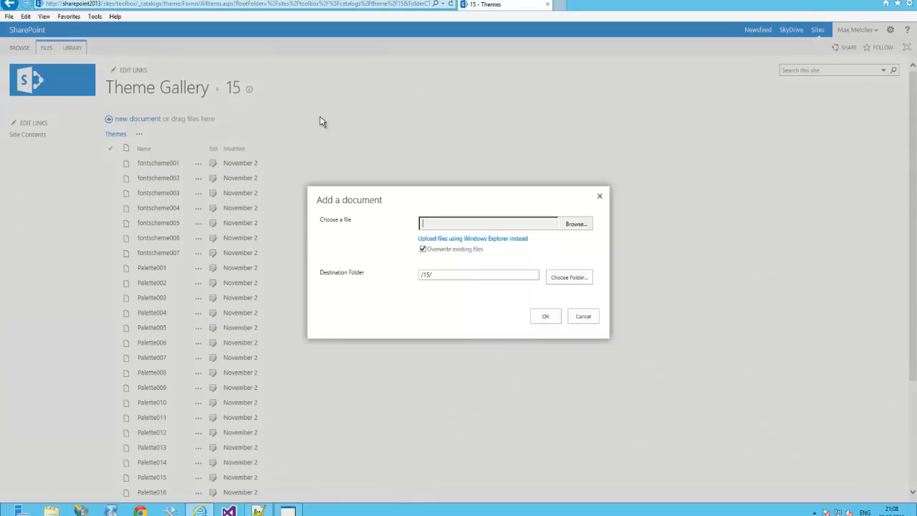
pyautogui.click(576, 223)
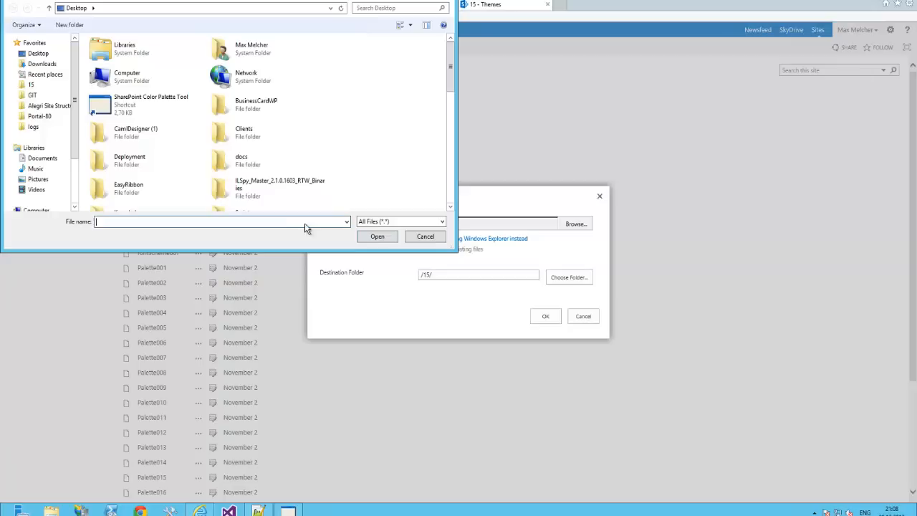
pyautogui.write('toolbox.spcolor')
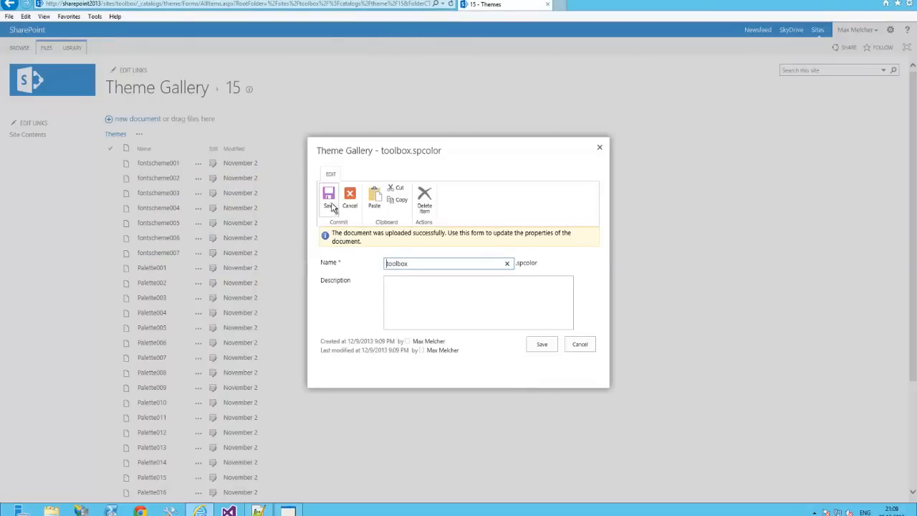
# Save the uploaded file's properties and go to the Composed Looks list
pyautogui.click(328, 197)
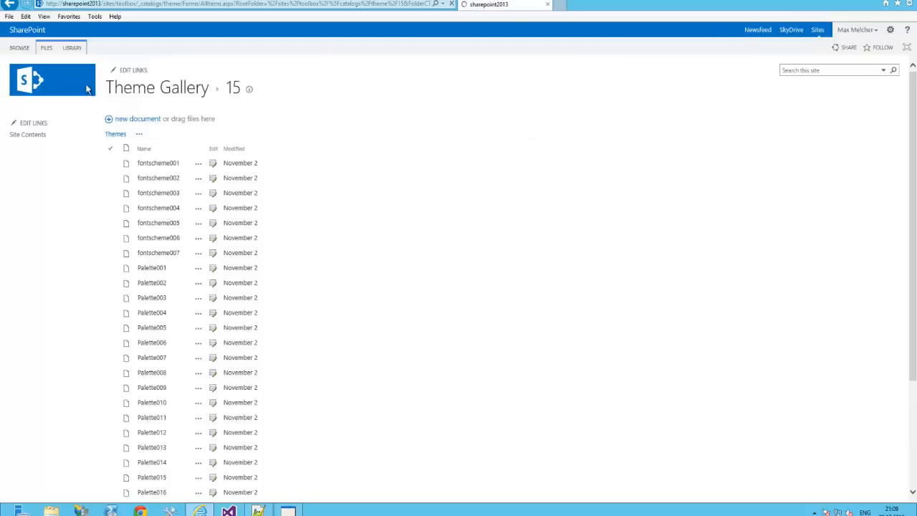
pyautogui.click(890, 29)
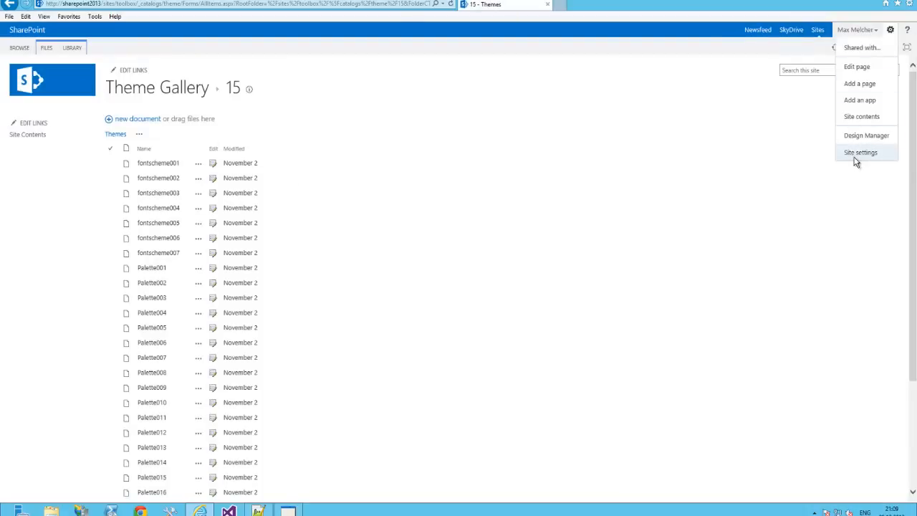
pyautogui.click(860, 152)
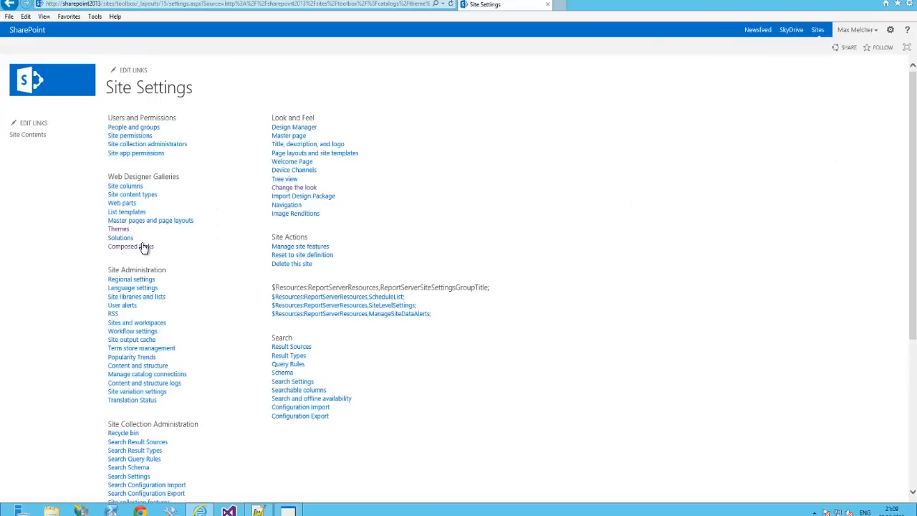
pyautogui.click(131, 245)
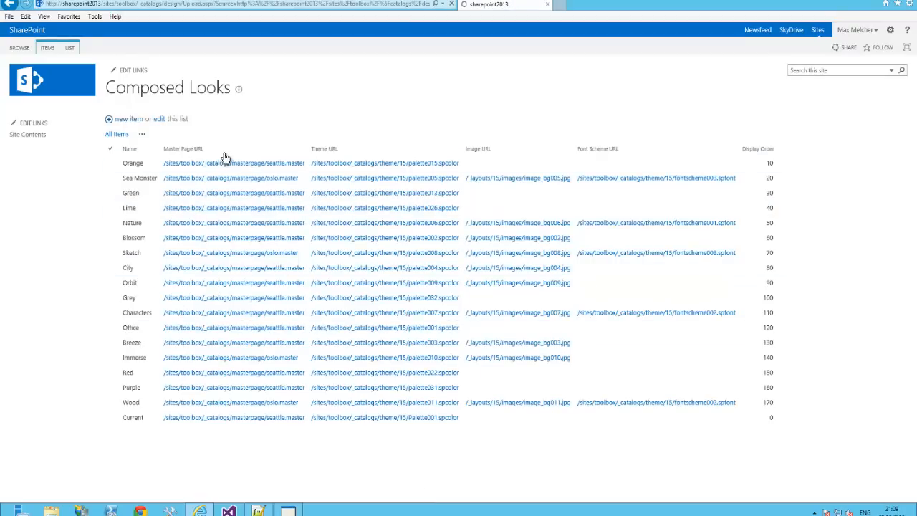
# Add a 'Toolbox' composed look using /sites/toolbox/_catalogs/theme/15/toolbox.spcolor and save it
pyautogui.click(130, 118)
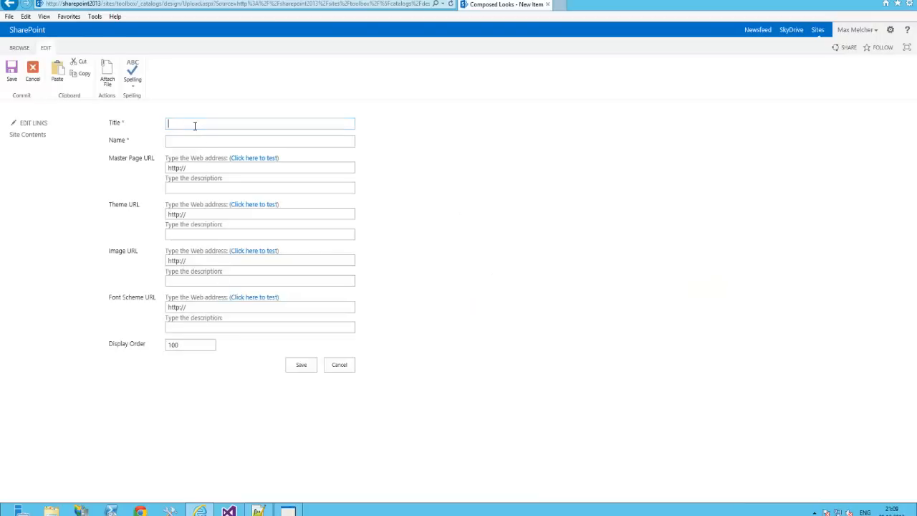
pyautogui.write('Toolbox')
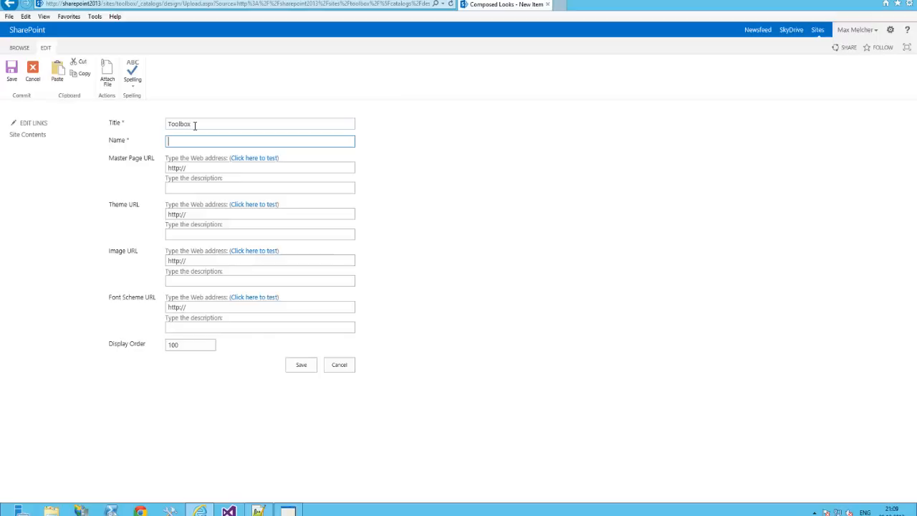
pyautogui.write('Toolbox')
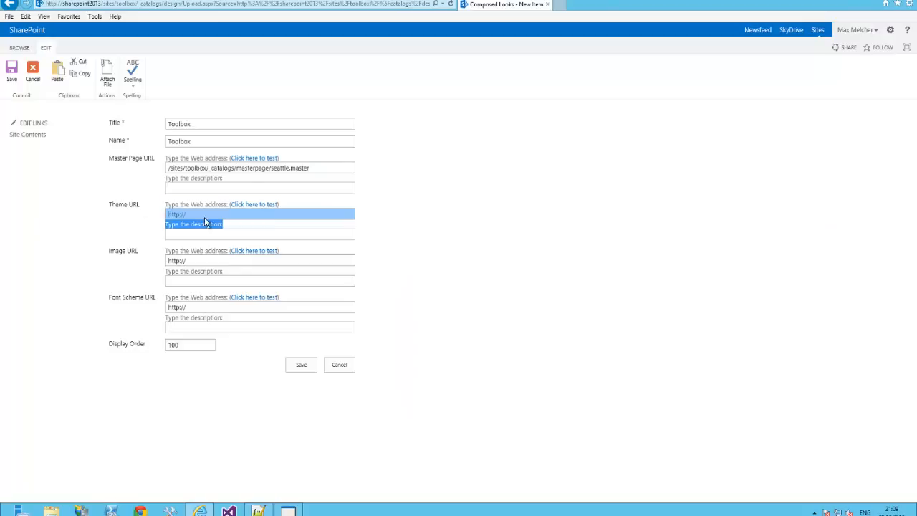
pyautogui.write('/sites/toolbox/_catalogs/theme/15/toolbox.spcolor')
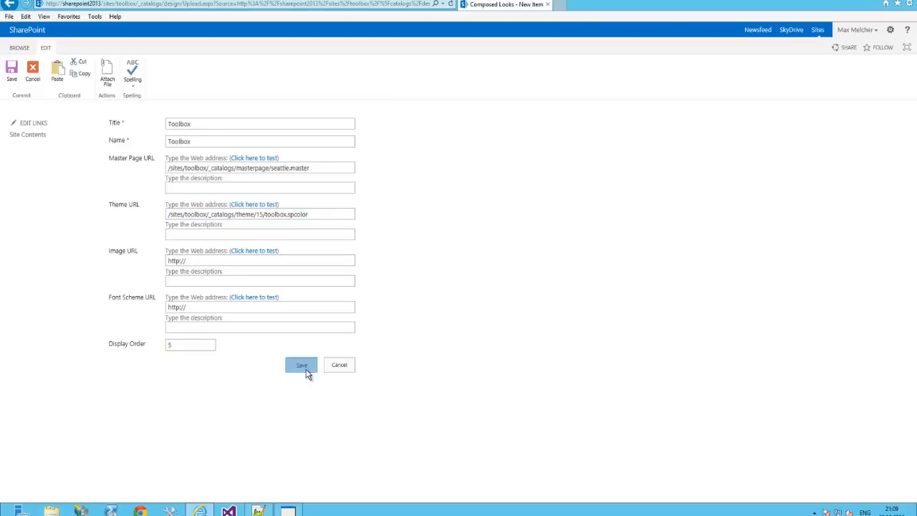
pyautogui.click(301, 364)
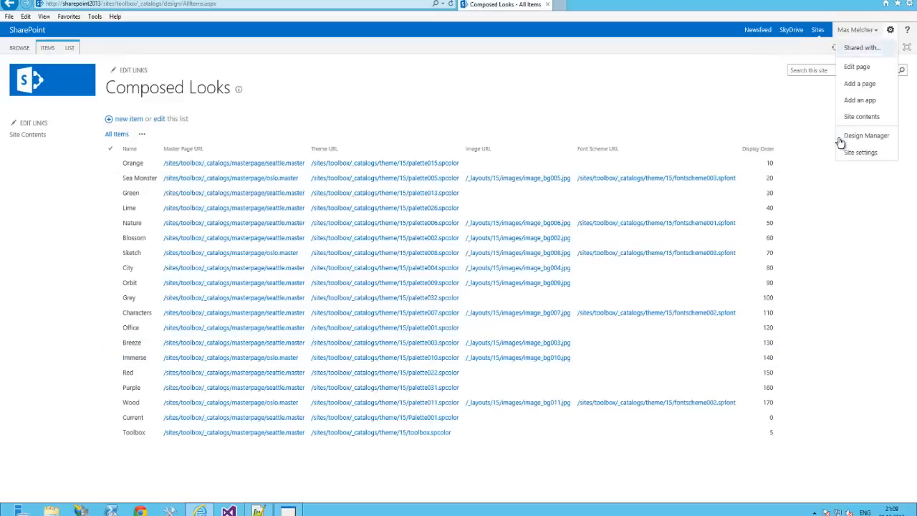
# Pick the Toolbox look under Change the look, try it out, and keep it
pyautogui.click(860, 152)
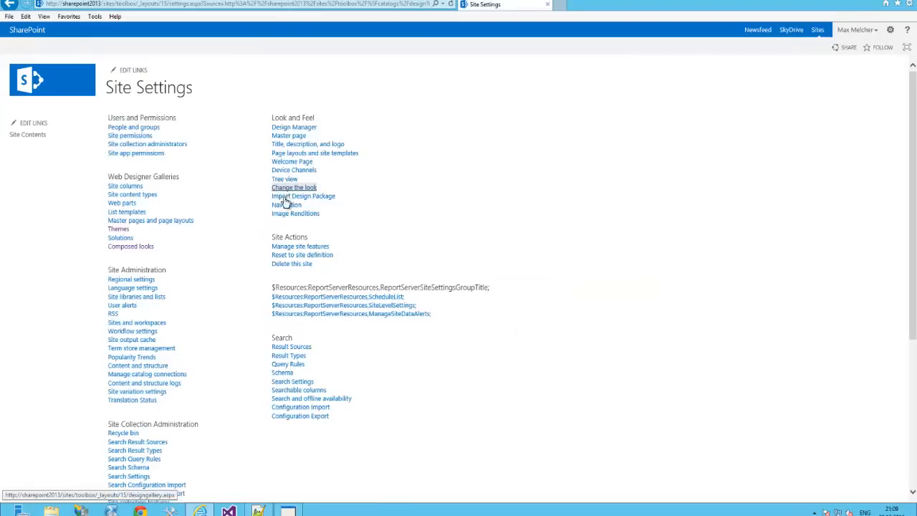
pyautogui.click(294, 187)
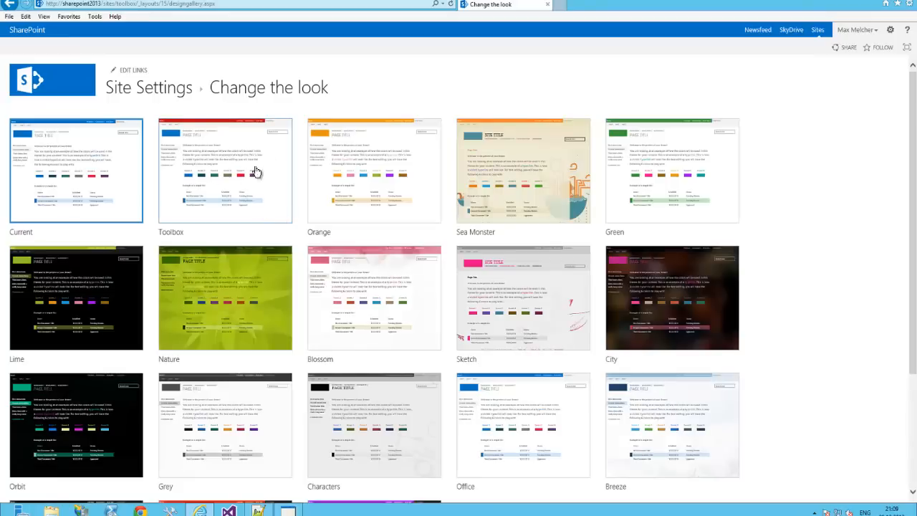
pyautogui.moveTo(221, 170)
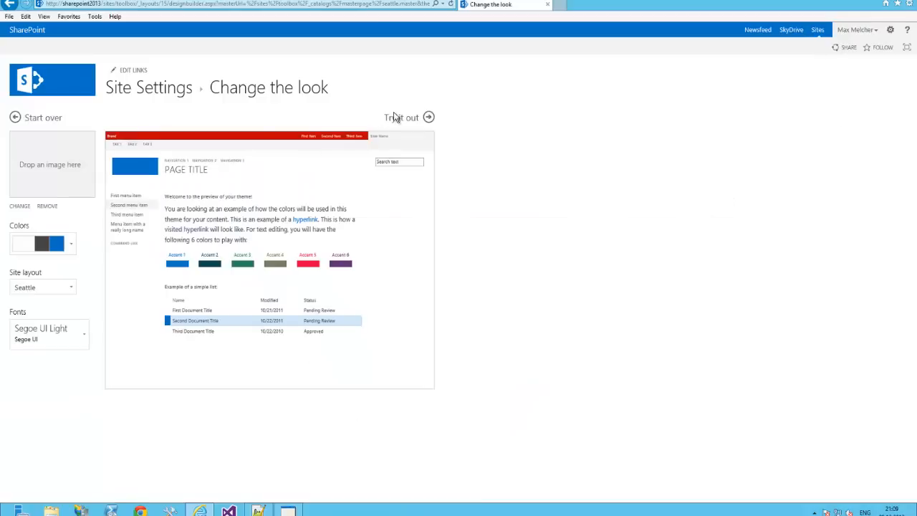
pyautogui.click(401, 117)
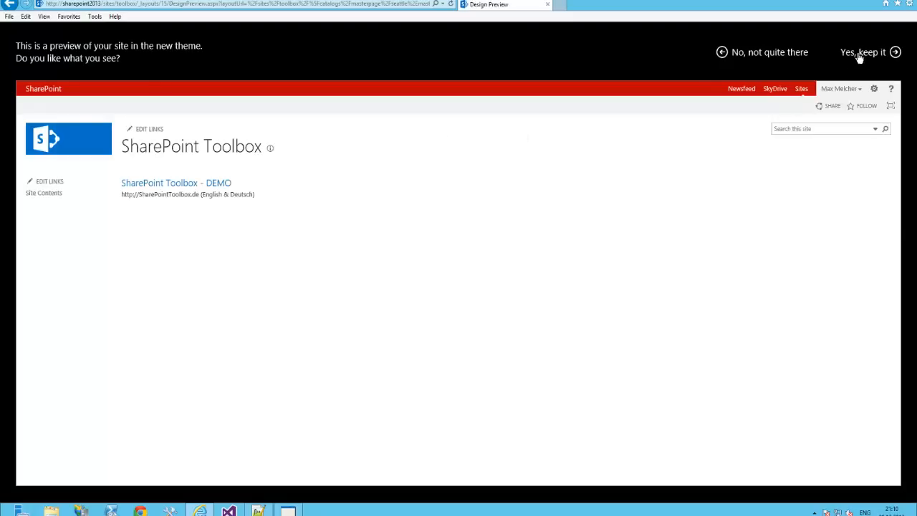
pyautogui.click(862, 52)
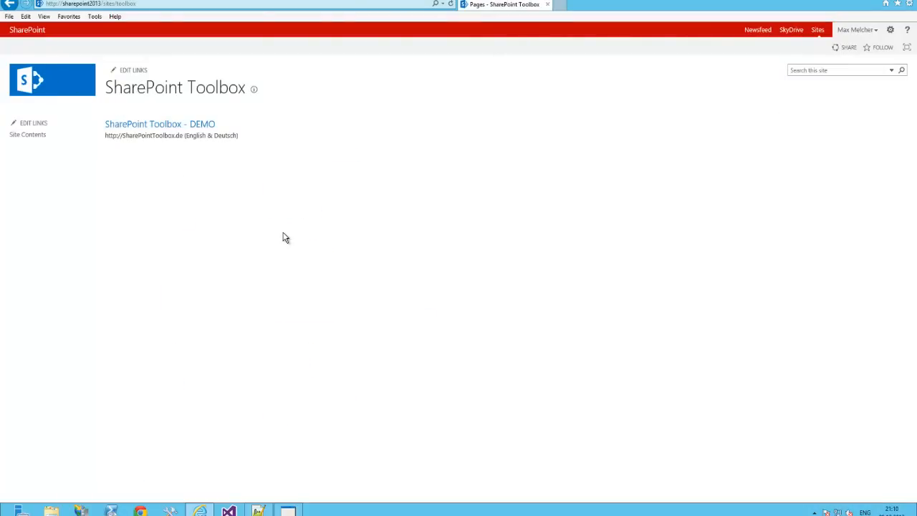
pyautogui.moveTo(307, 206)
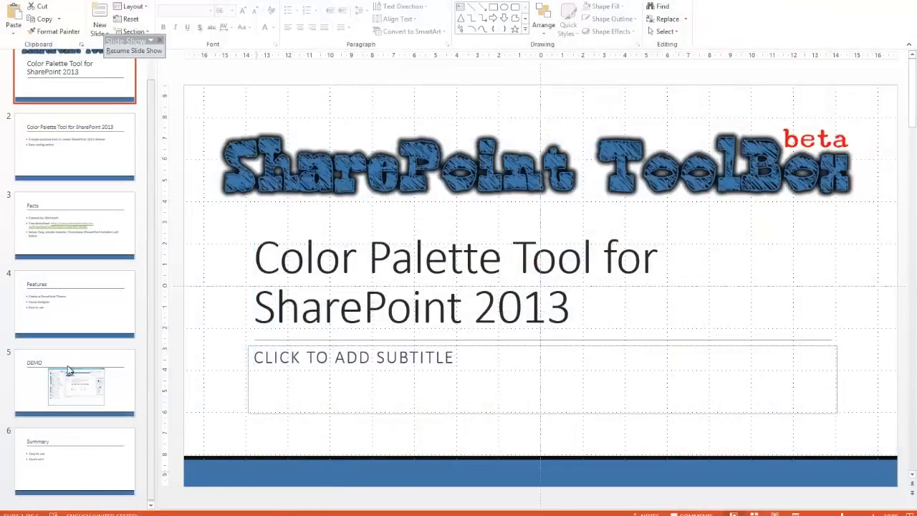
pyautogui.moveTo(265, 495)
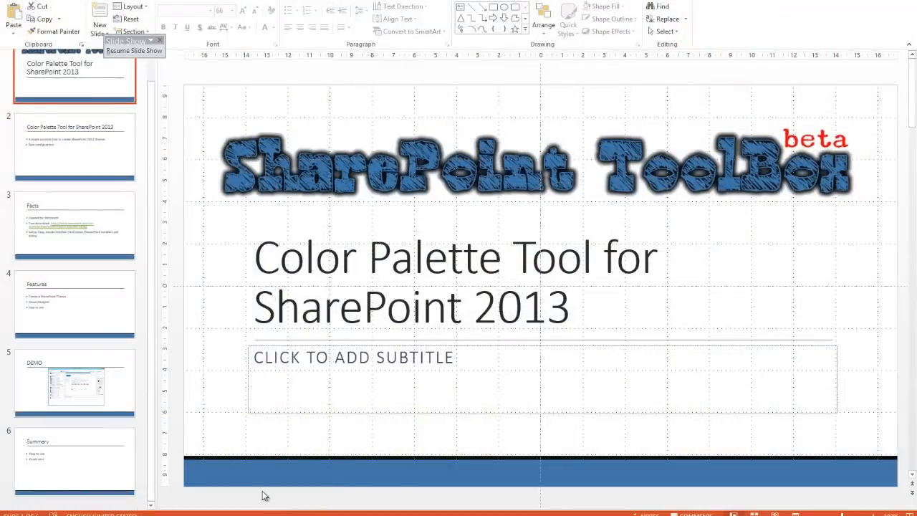